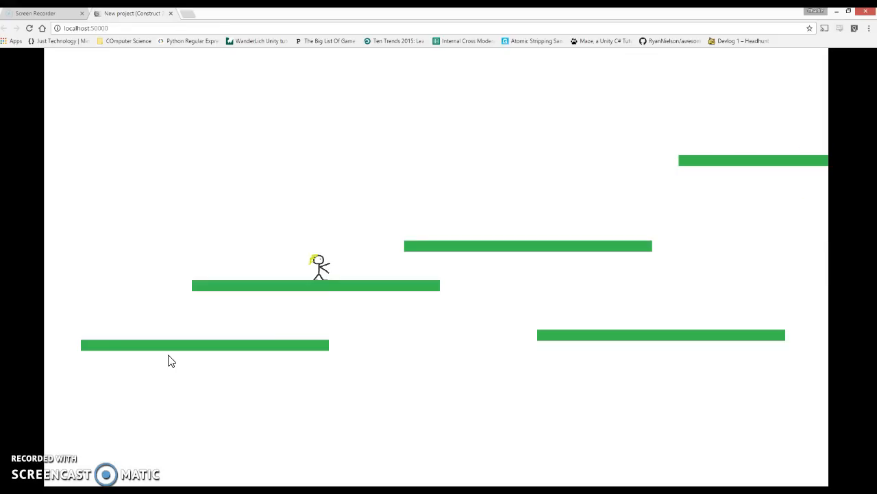
Add the Destroy Outside Layout behaviour to the bullet sprite.
click(170, 417)
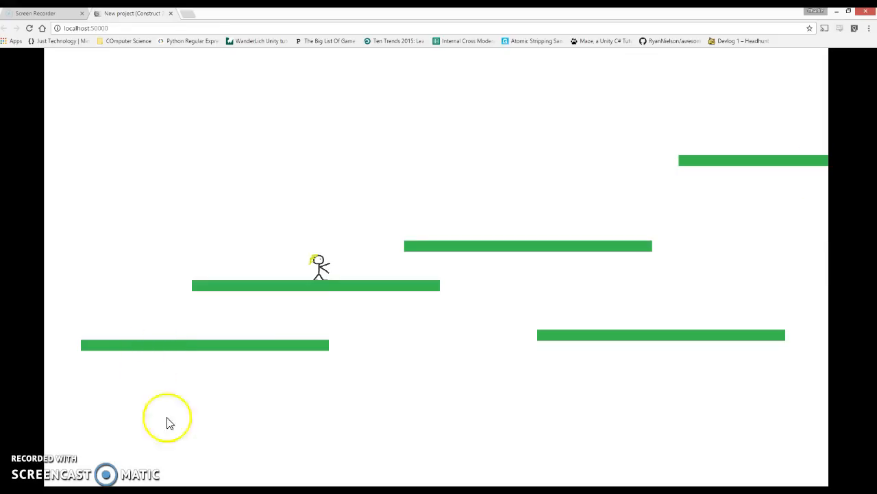
mouse_move(202, 370)
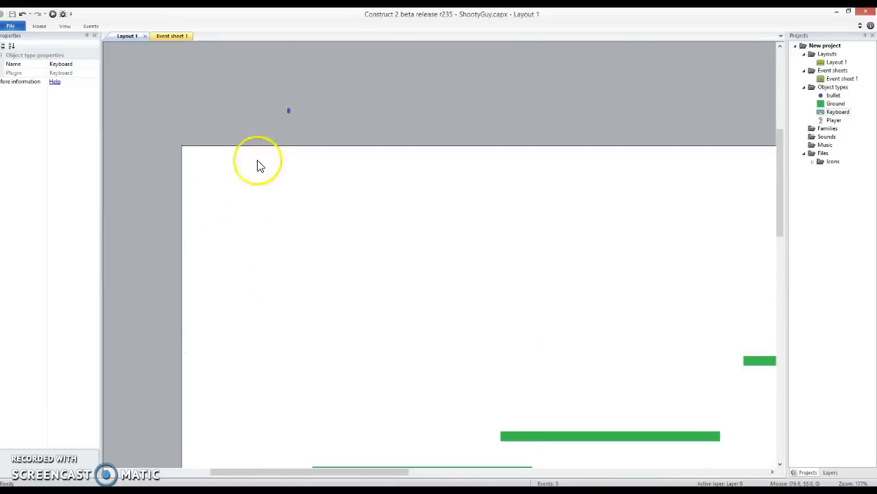
click(288, 110)
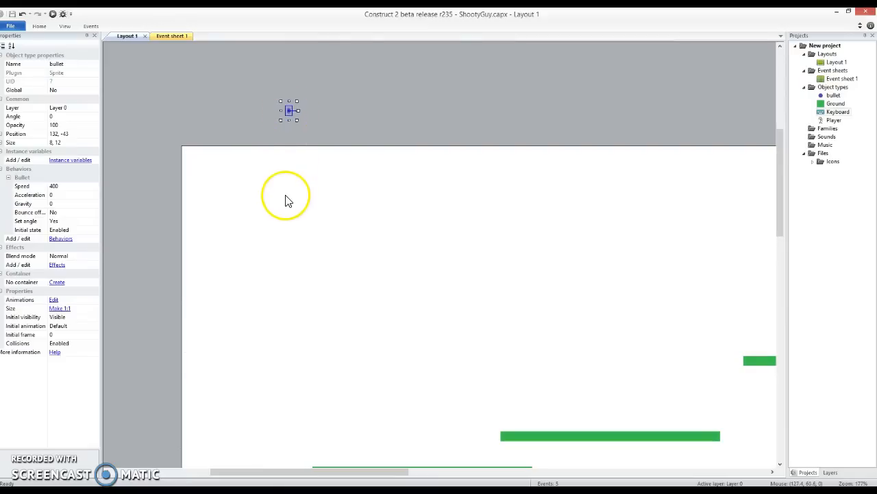
mouse_move(60, 239)
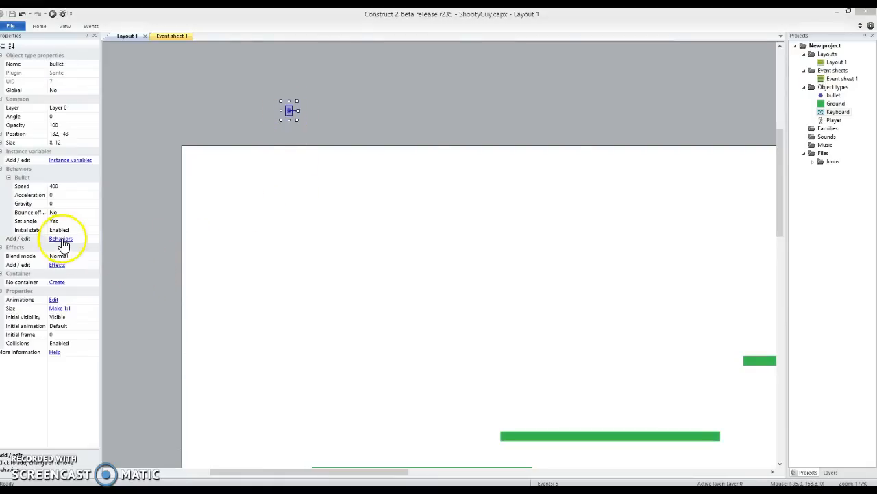
click(61, 239)
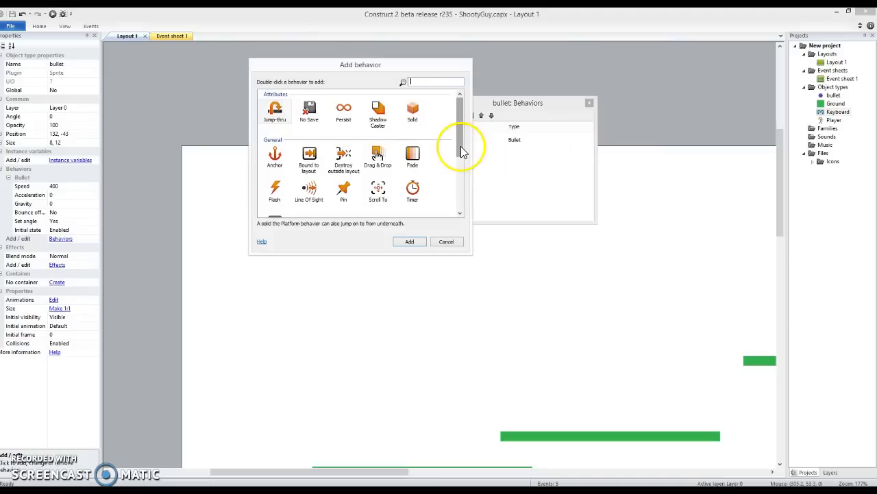
text(des)
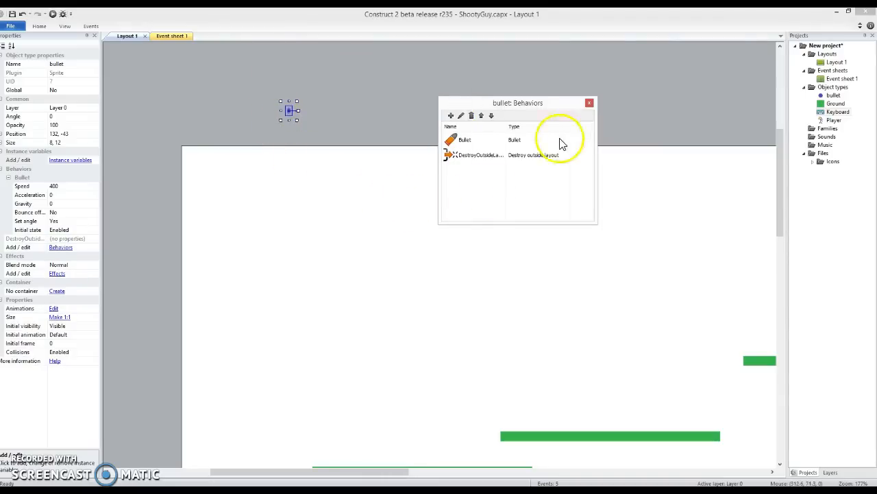
mouse_move(318, 140)
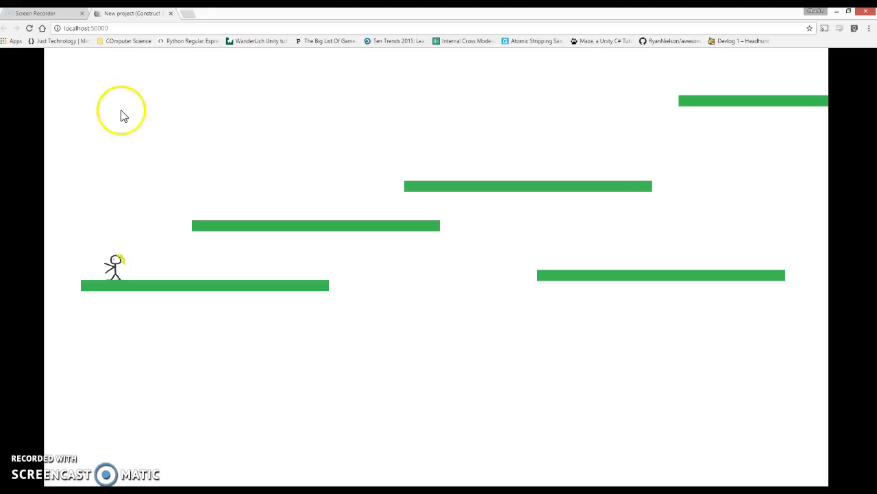
mouse_move(313, 217)
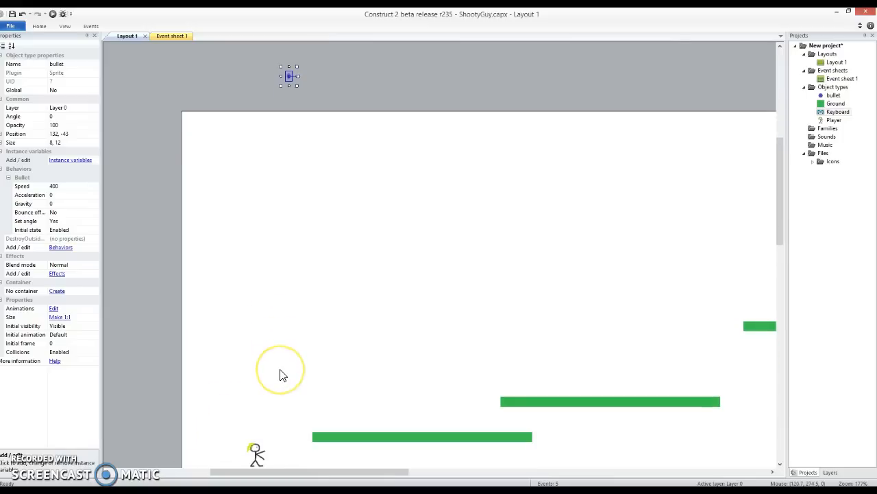
Return from the preview and select the stick-figure player in the layout.
scroll(down, 3)
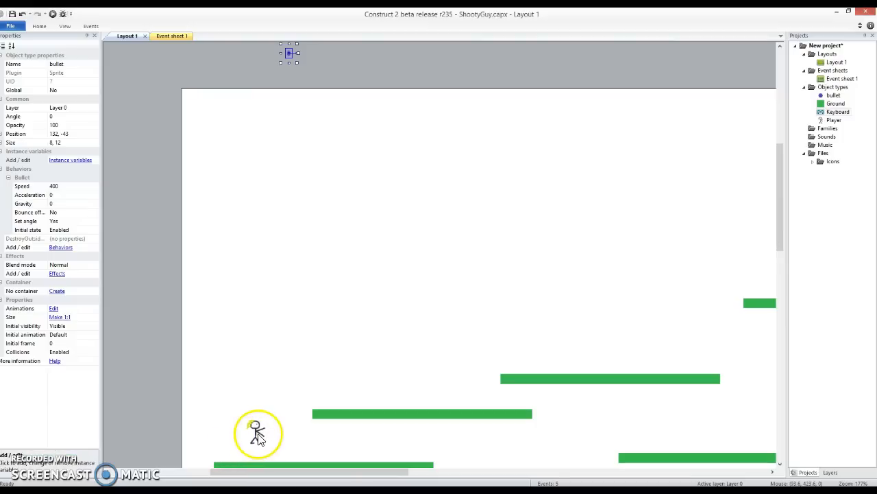
click(258, 432)
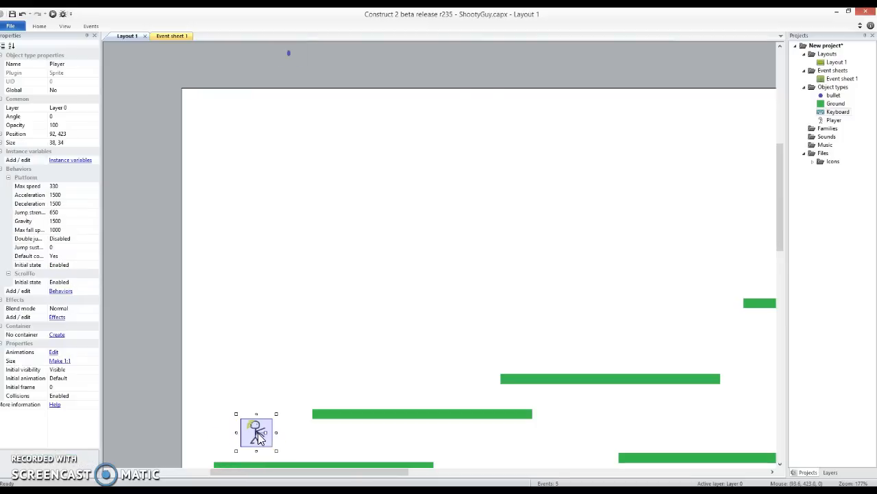
Paint an orange gun in the player's hand with the freehand brush.
double_click(255, 432)
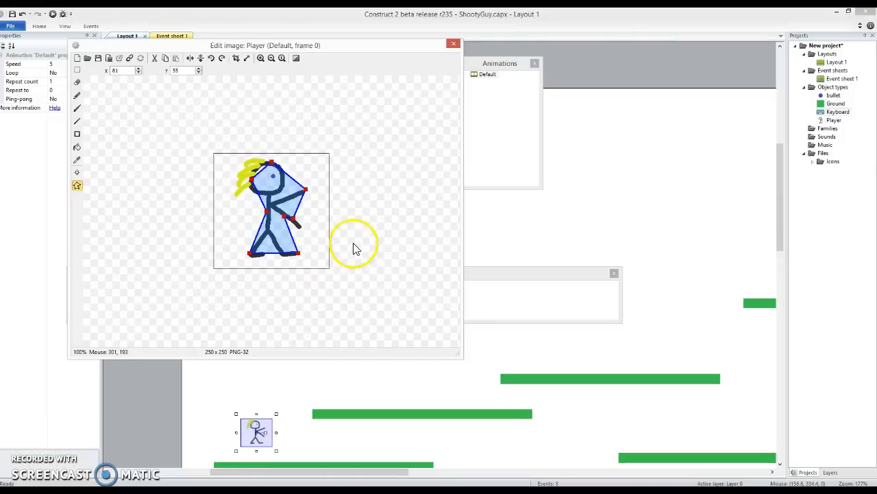
click(77, 94)
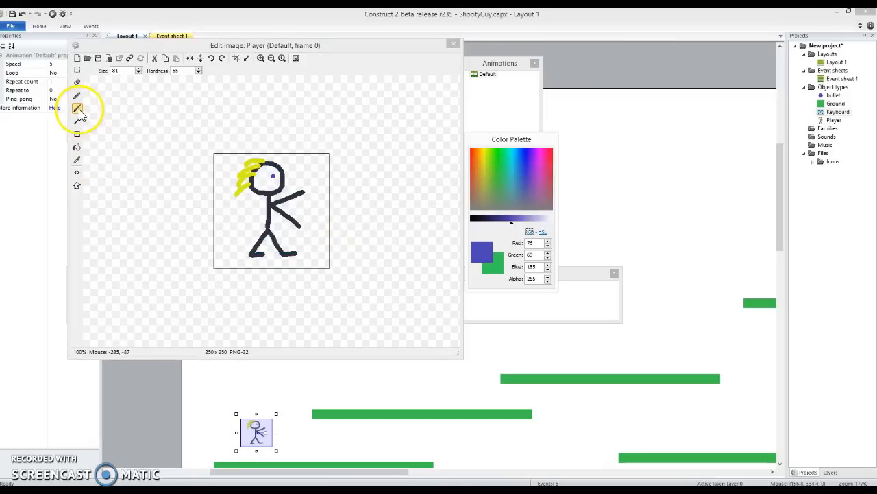
click(474, 218)
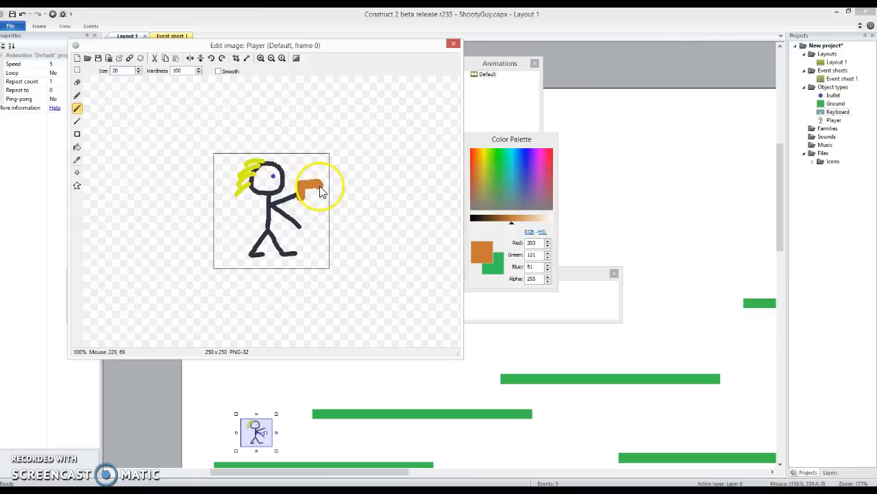
click(76, 172)
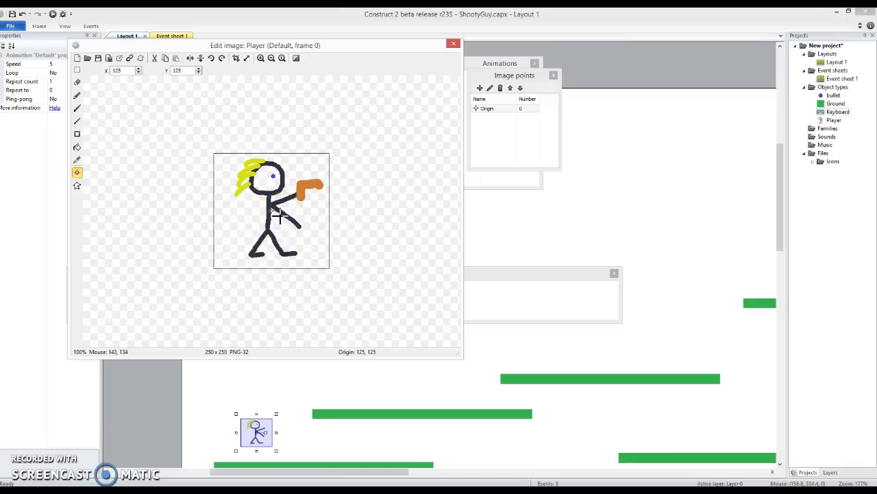
mouse_move(275, 213)
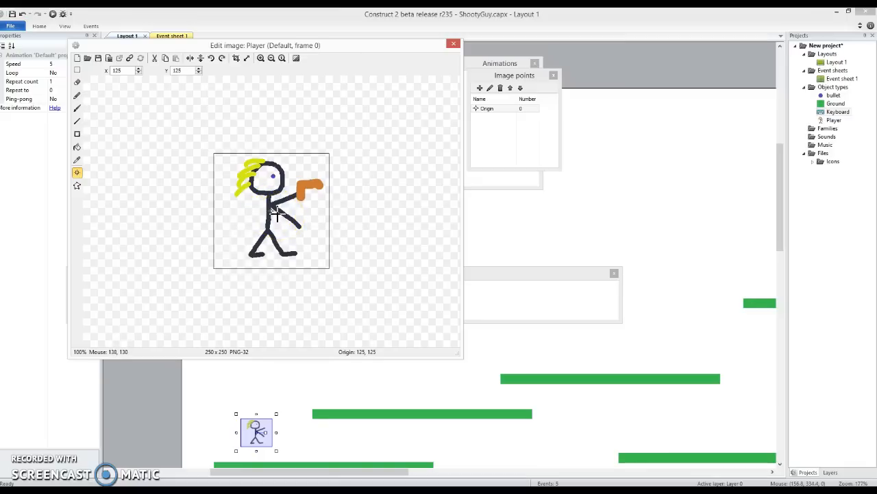
mouse_move(274, 212)
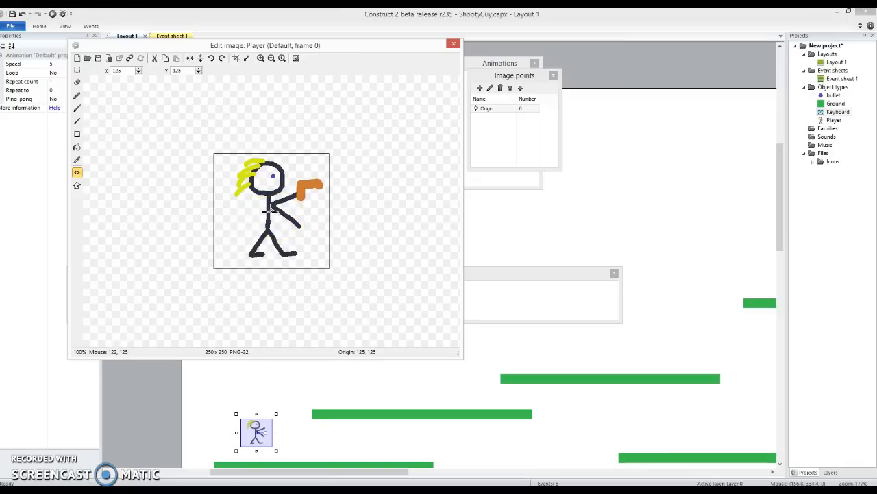
mouse_move(272, 211)
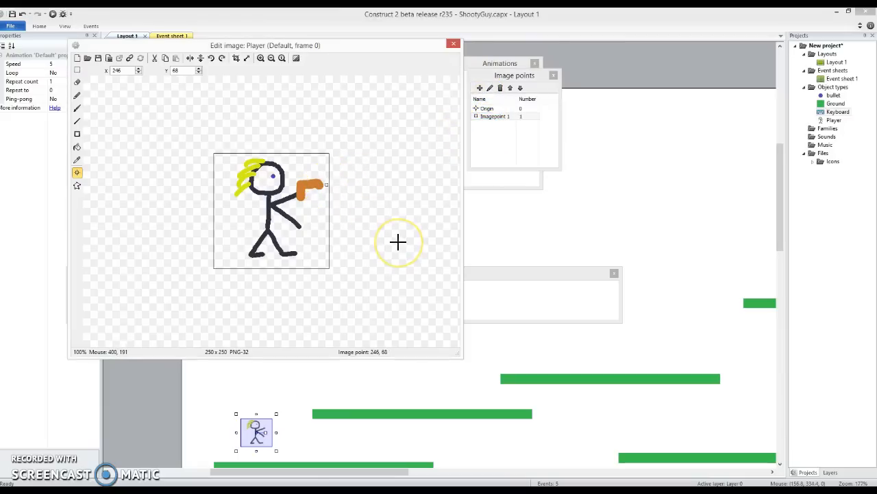
mouse_move(334, 239)
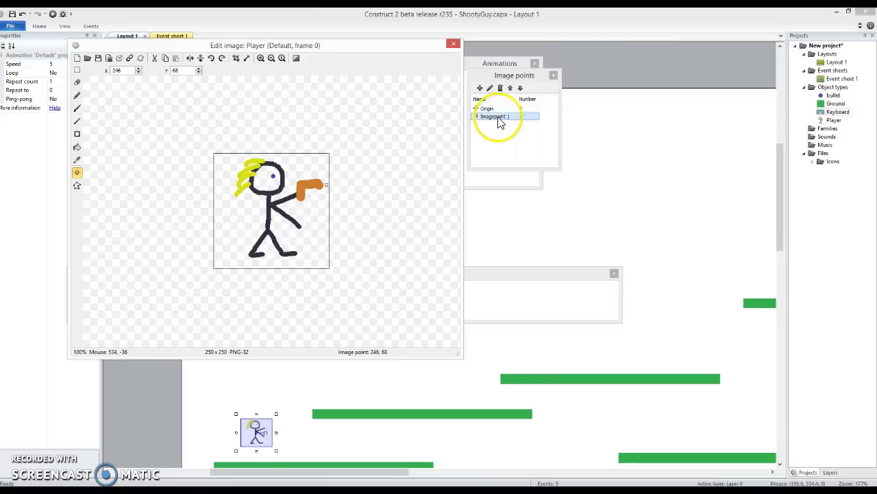
Rename the gun-tip image point to 'bullet'.
double_click(493, 115)
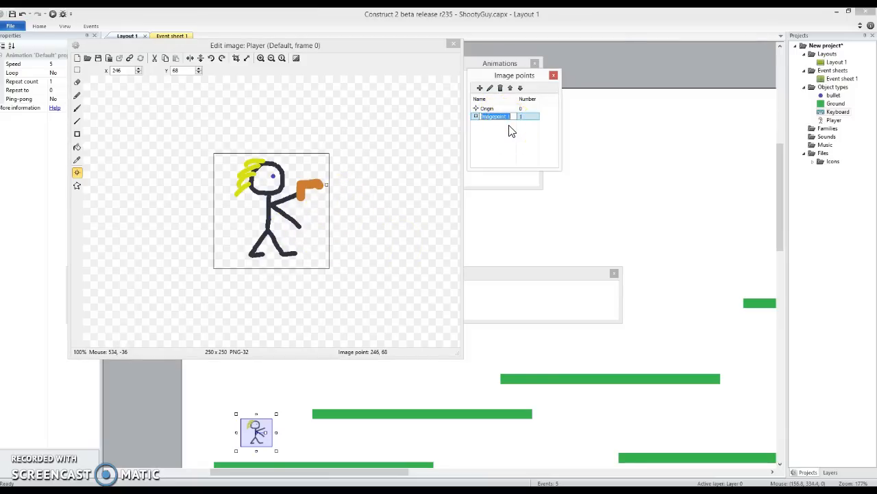
text(bullet)
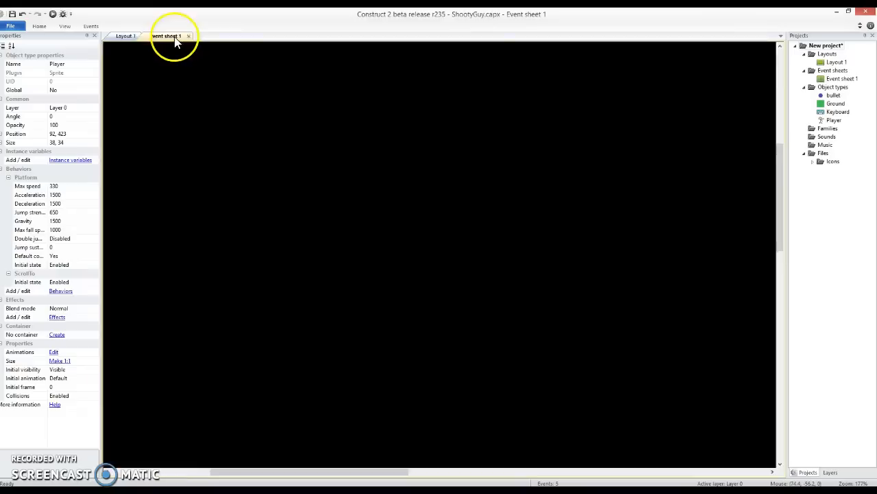
Set the On Space pressed spawn action to image point 1, preview, and return to the layout.
click(167, 36)
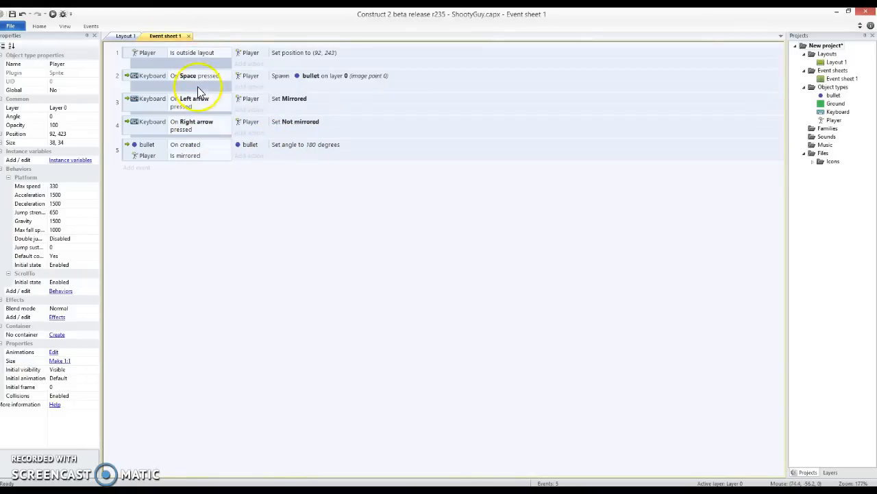
double_click(310, 75)
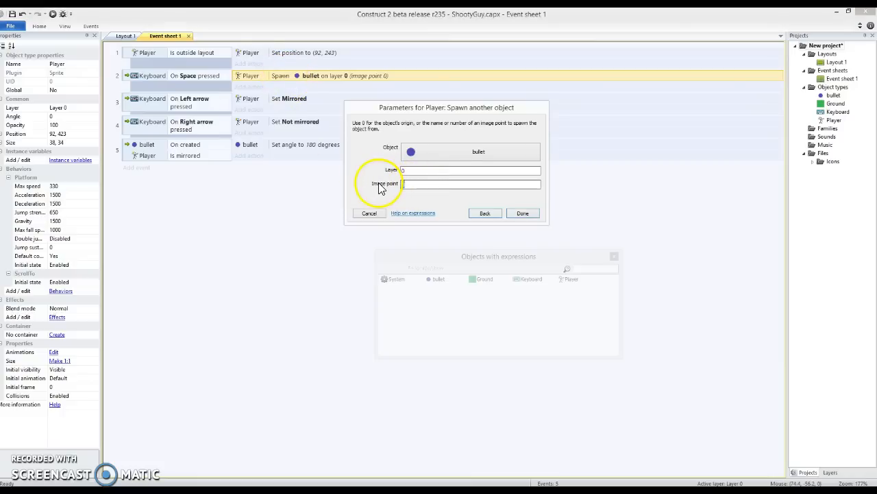
click(522, 213)
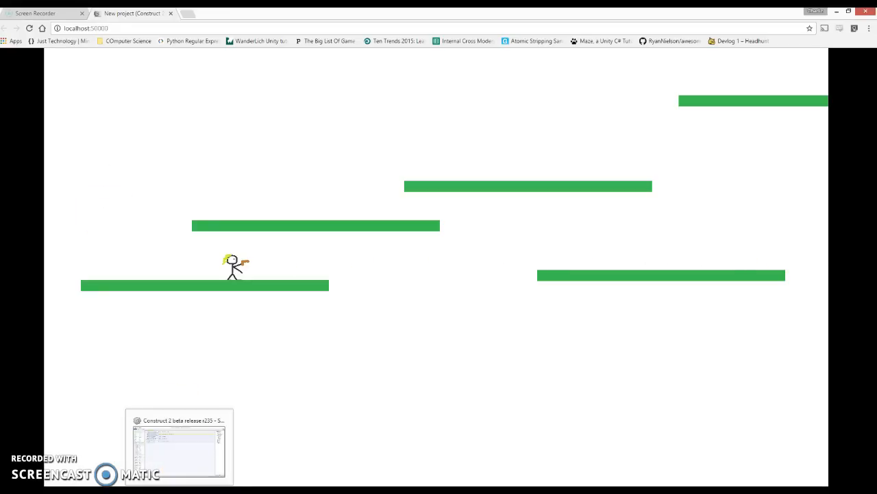
click(179, 446)
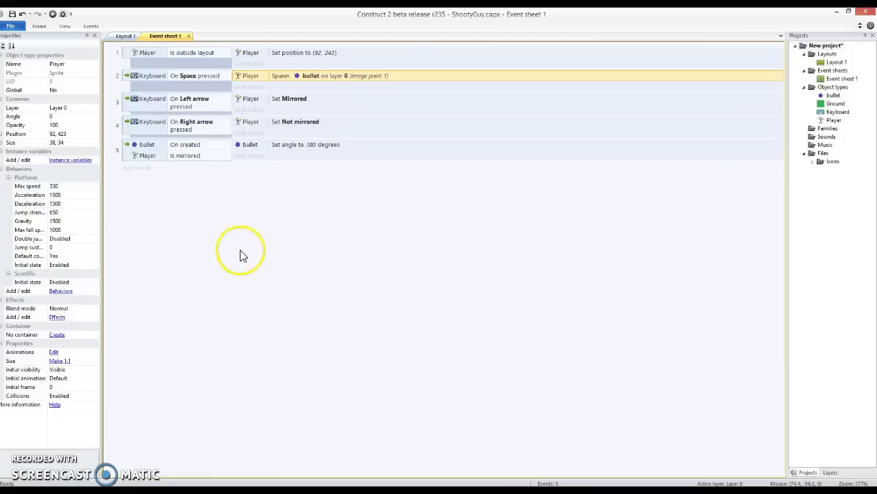
click(126, 36)
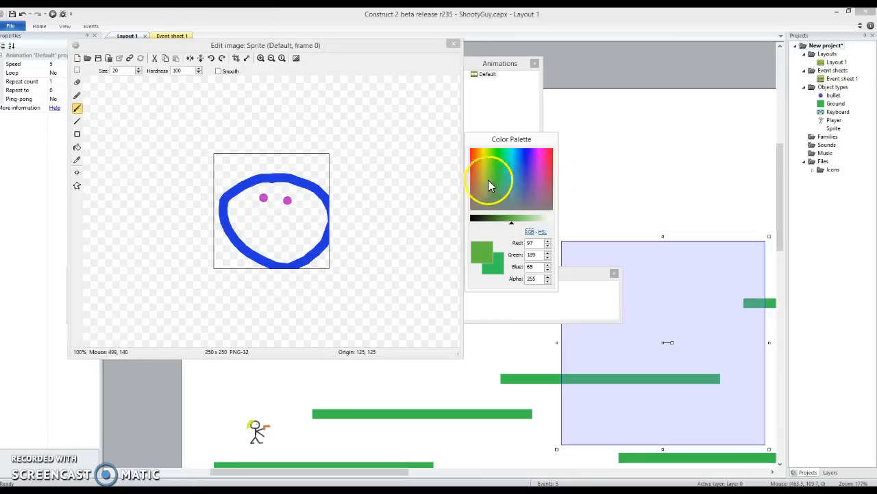
Draw a green smile and green spiky hair on the blue face sprite.
drag(246, 219, 301, 234)
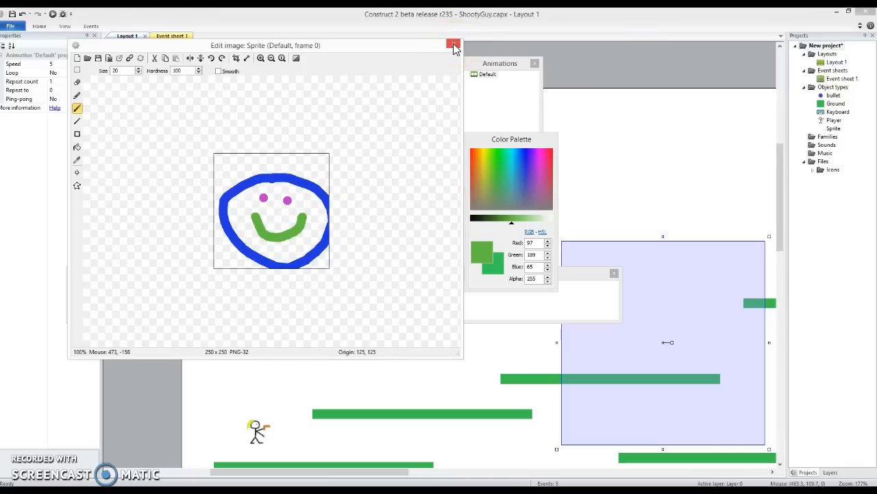
mouse_move(451, 45)
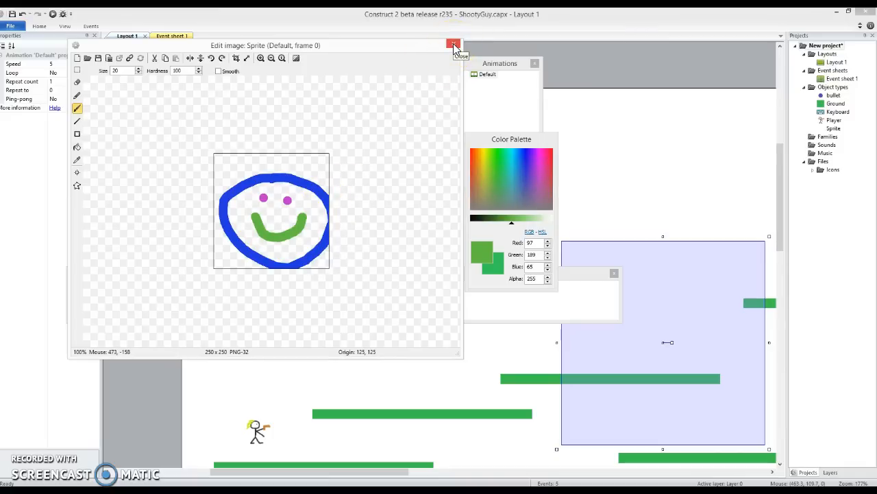
click(258, 171)
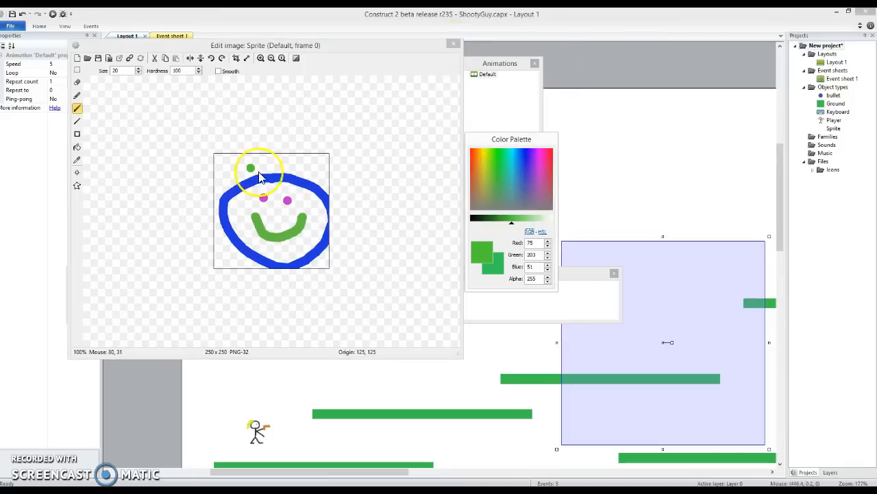
drag(252, 167, 286, 167)
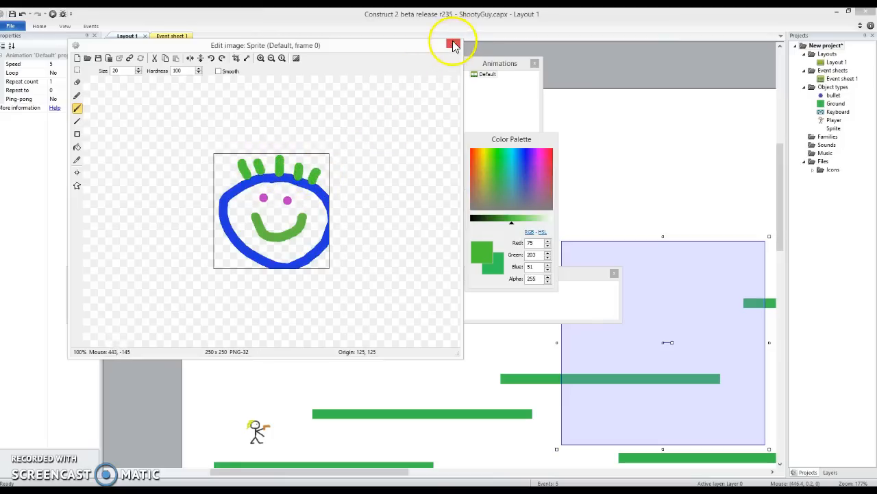
mouse_move(453, 46)
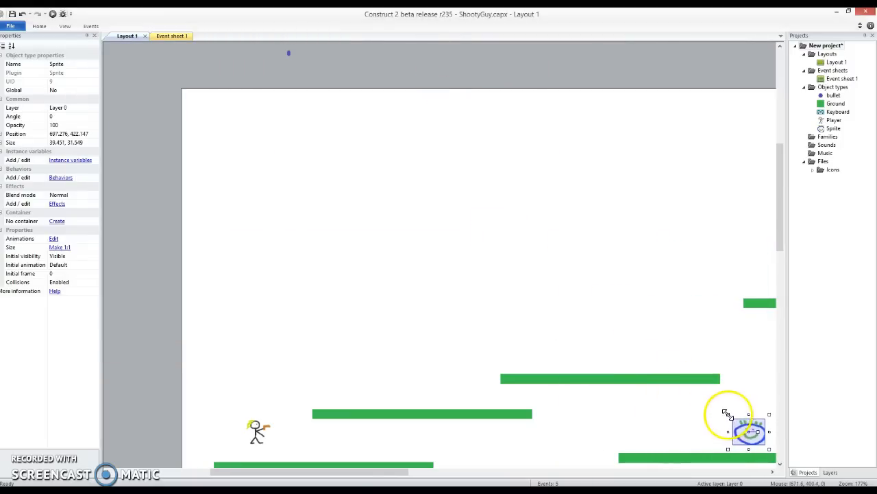
Place the smiley on the right-hand platform and name it Mob.
drag(748, 430, 665, 358)
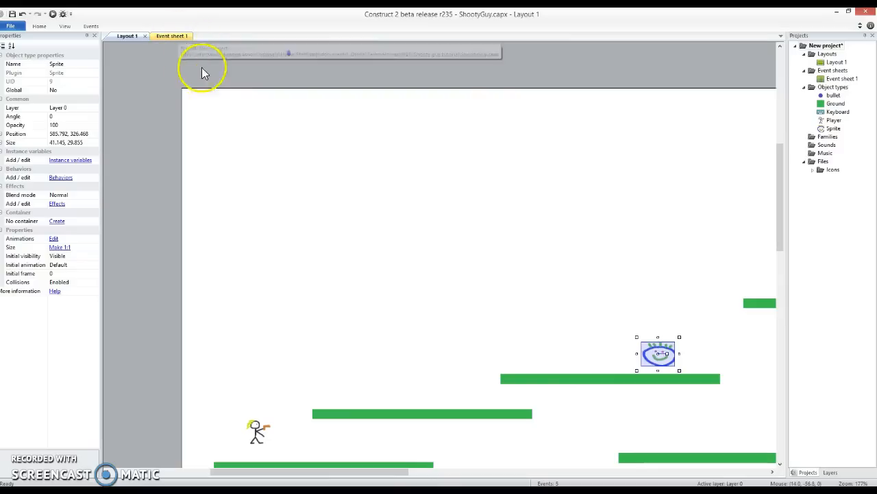
click(57, 63)
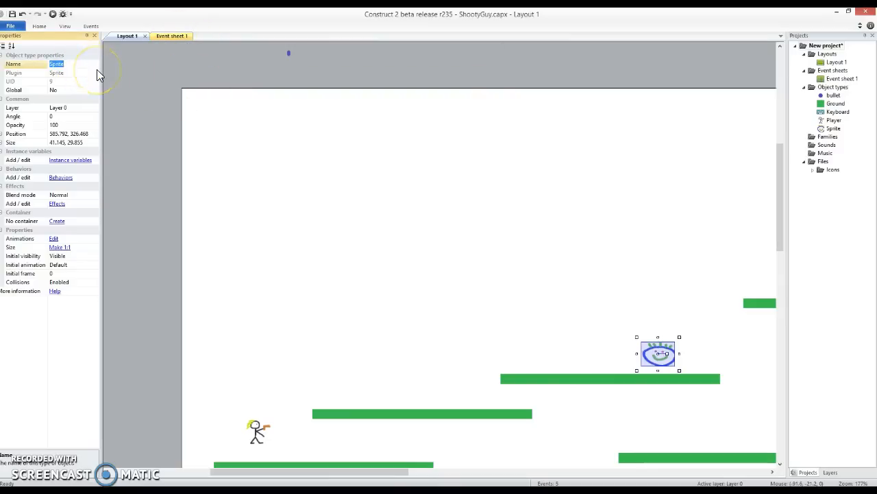
text(Mob)
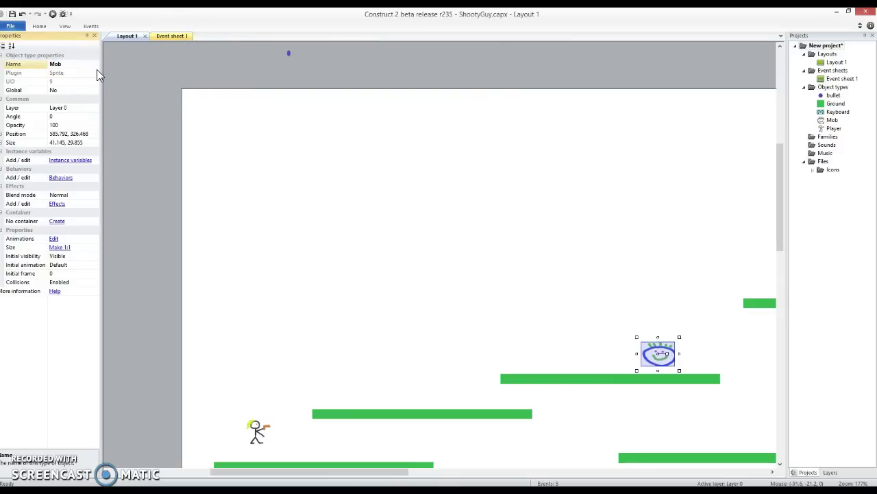
Add an event: bullet On collision with Mob destroys the Mob.
click(170, 35)
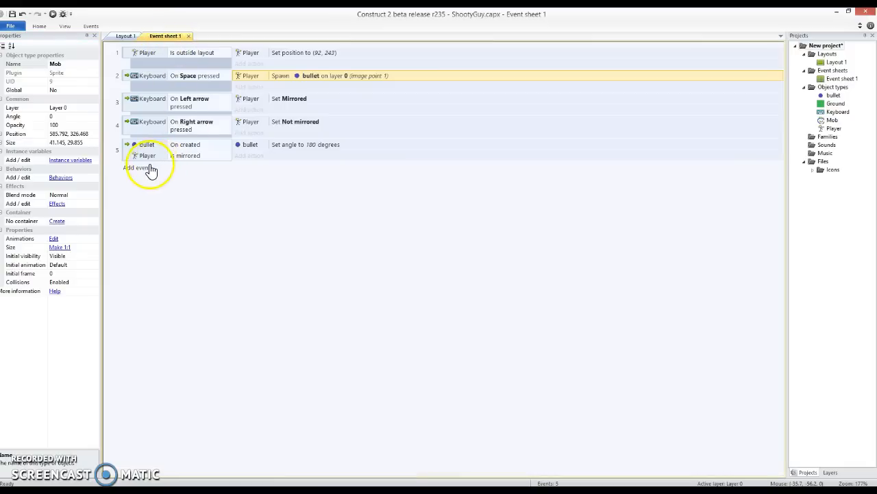
click(142, 167)
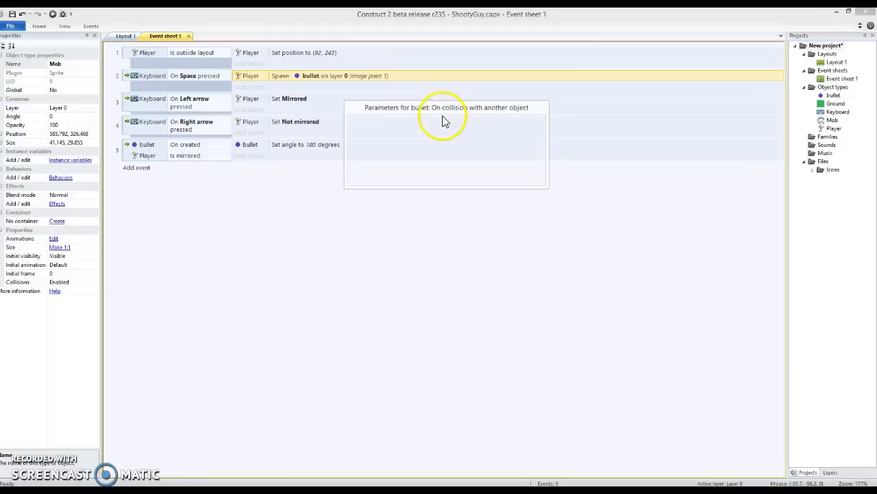
click(436, 107)
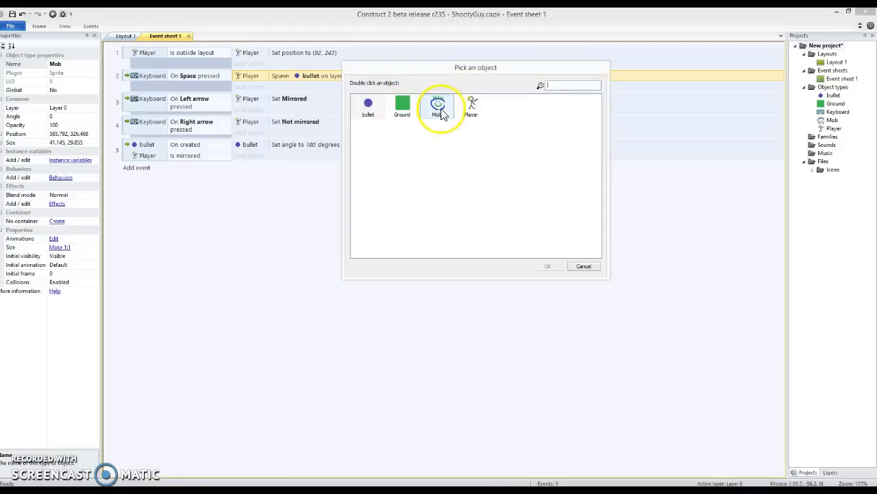
double_click(438, 104)
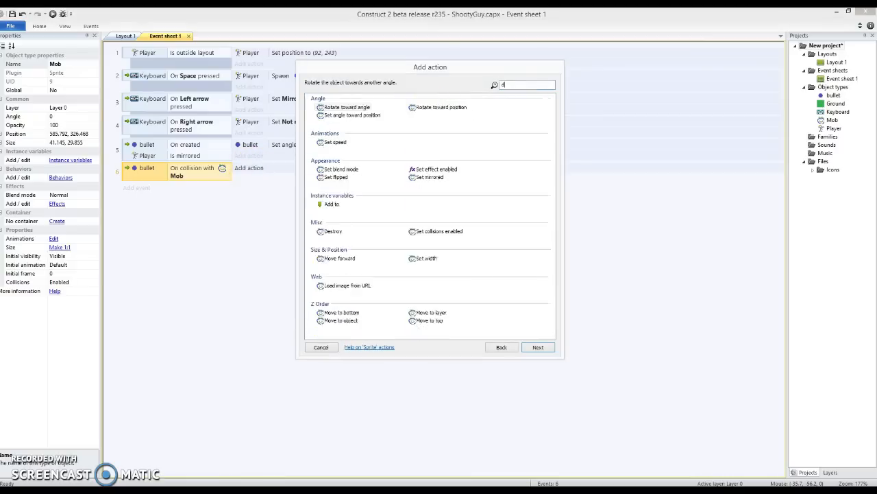
click(332, 230)
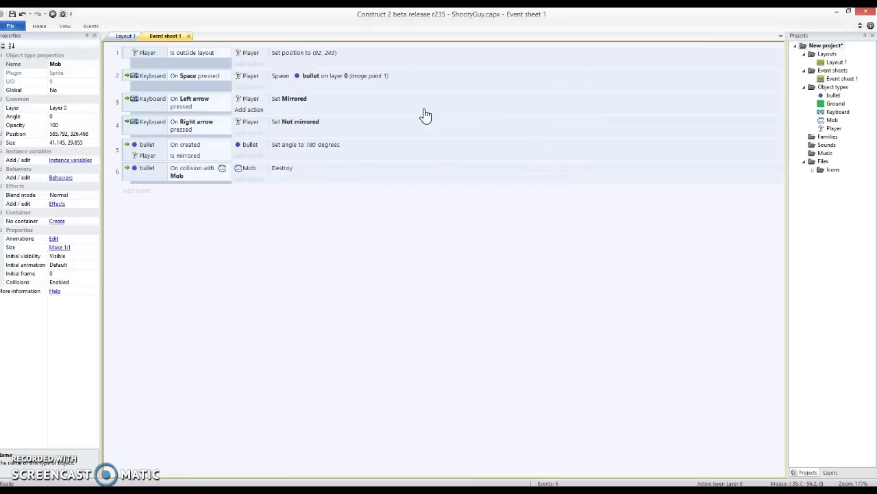
click(126, 36)
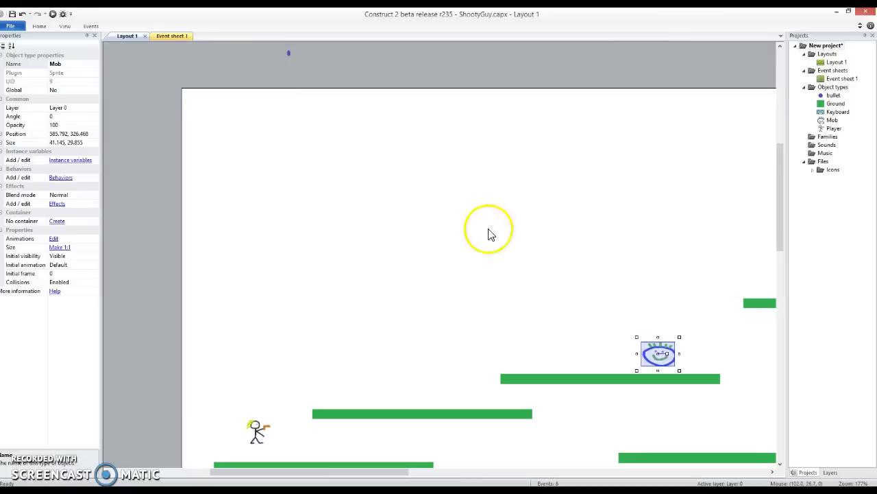
Place another Mob on a platform and start adding a bullet action to the collision event.
drag(658, 354, 754, 281)
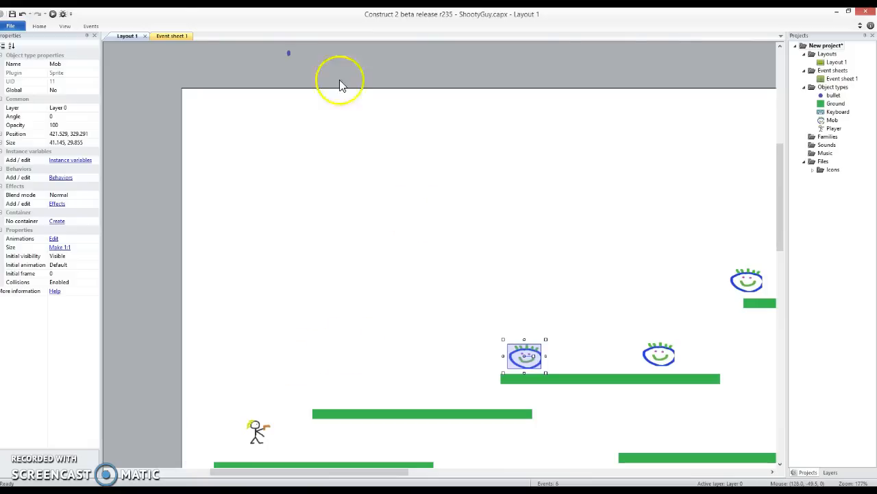
click(172, 35)
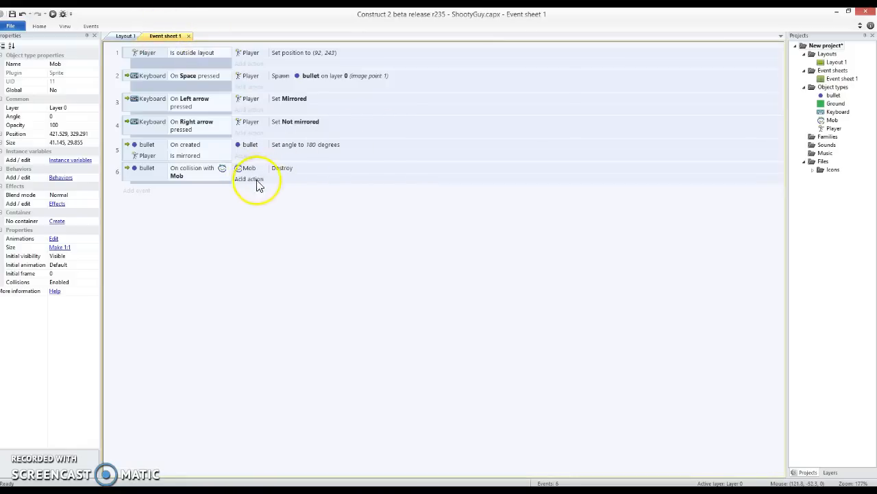
click(251, 178)
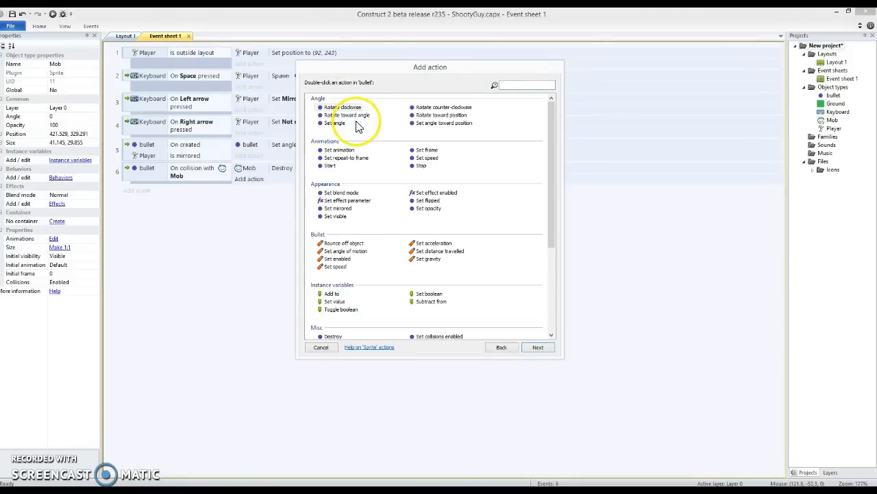